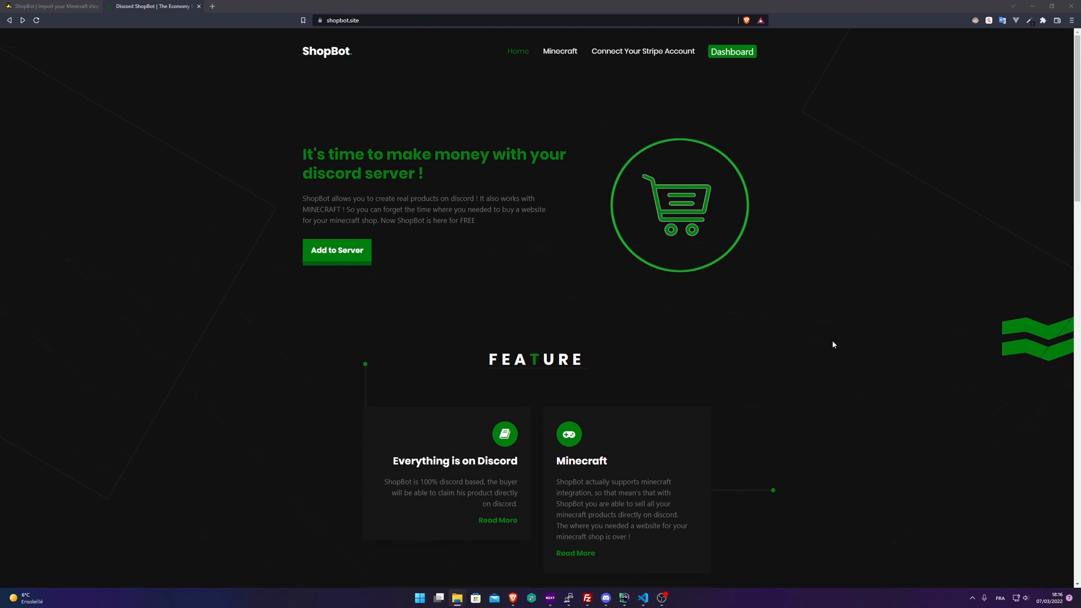
pyautogui.moveTo(641, 51)
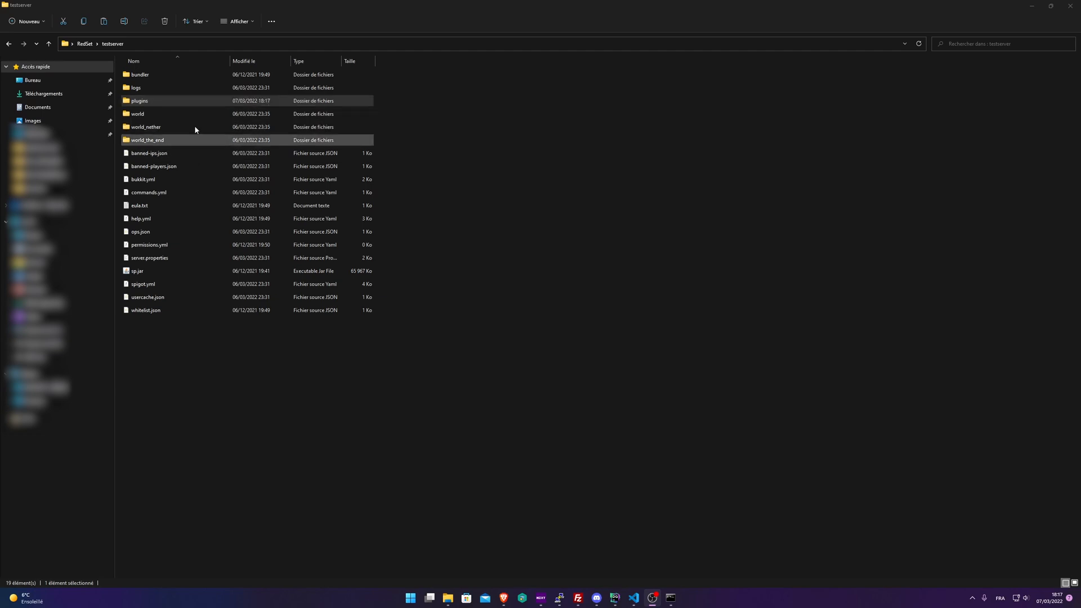
# Open the plugins folder inside the testserver directory.
pyautogui.doubleClick(139, 100)
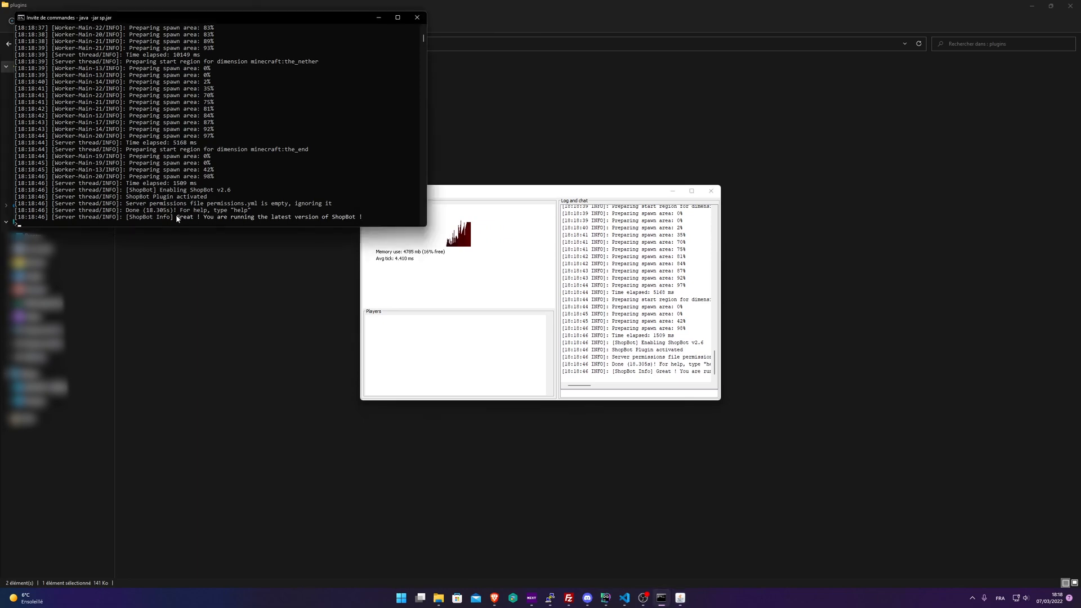
# Launch the server jar so the console reports ShopBot v2.6 enabled and activated.
pyautogui.doubleClick(183, 216)
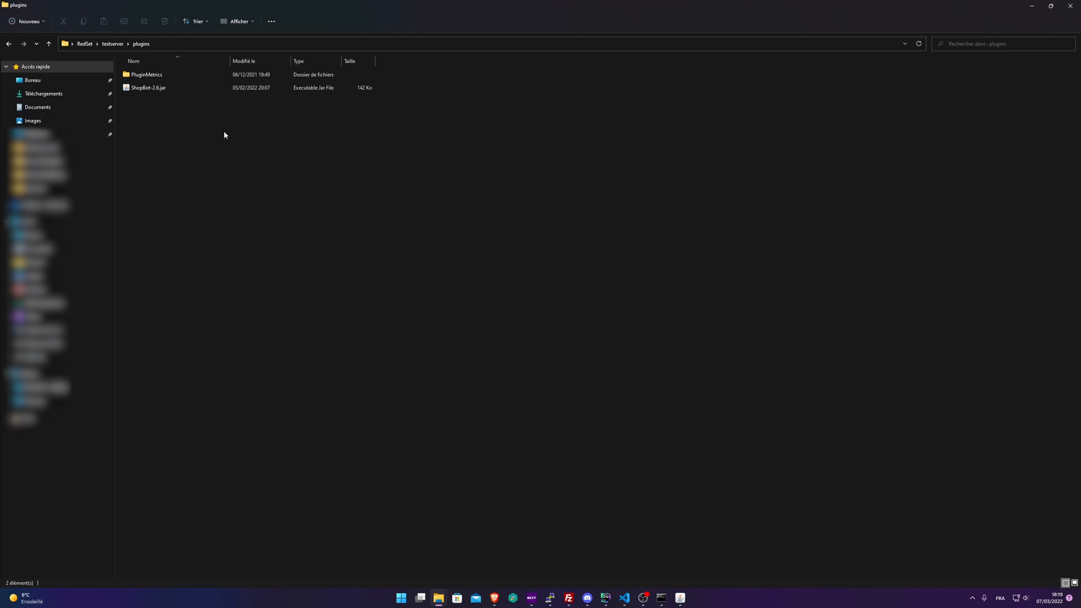
pyautogui.moveTo(287, 129)
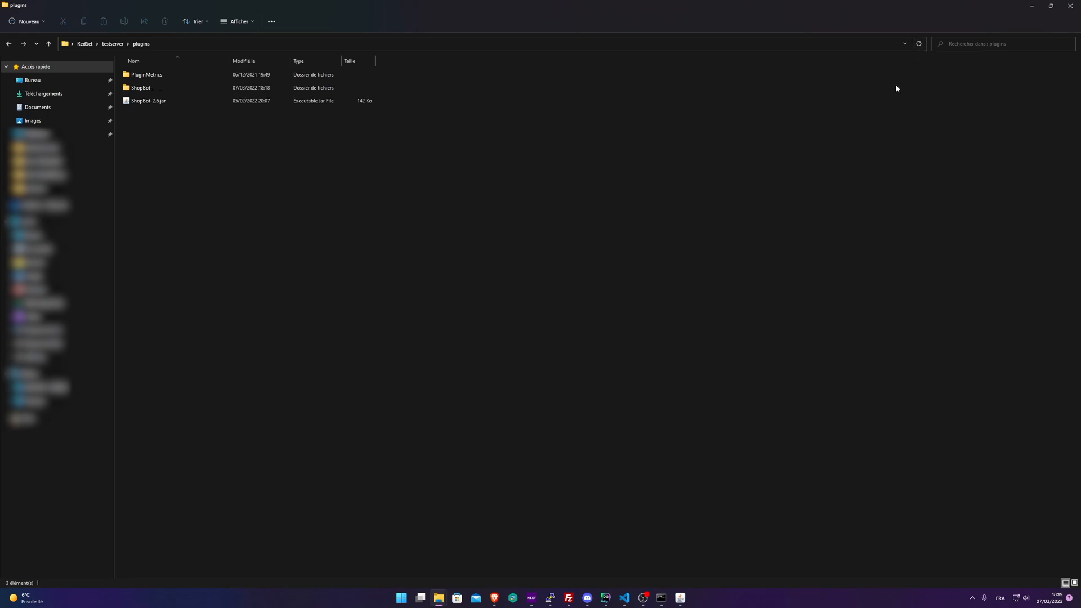
# Open the generated ShopBot folder and load its config.yml in Visual Studio Code.
pyautogui.click(140, 87)
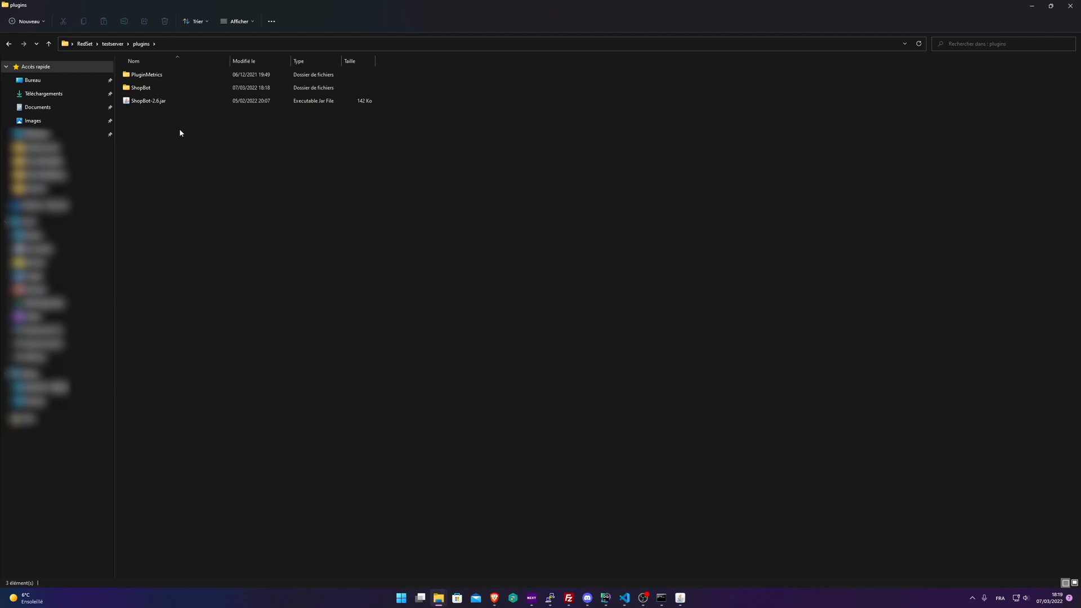
pyautogui.moveTo(194, 111)
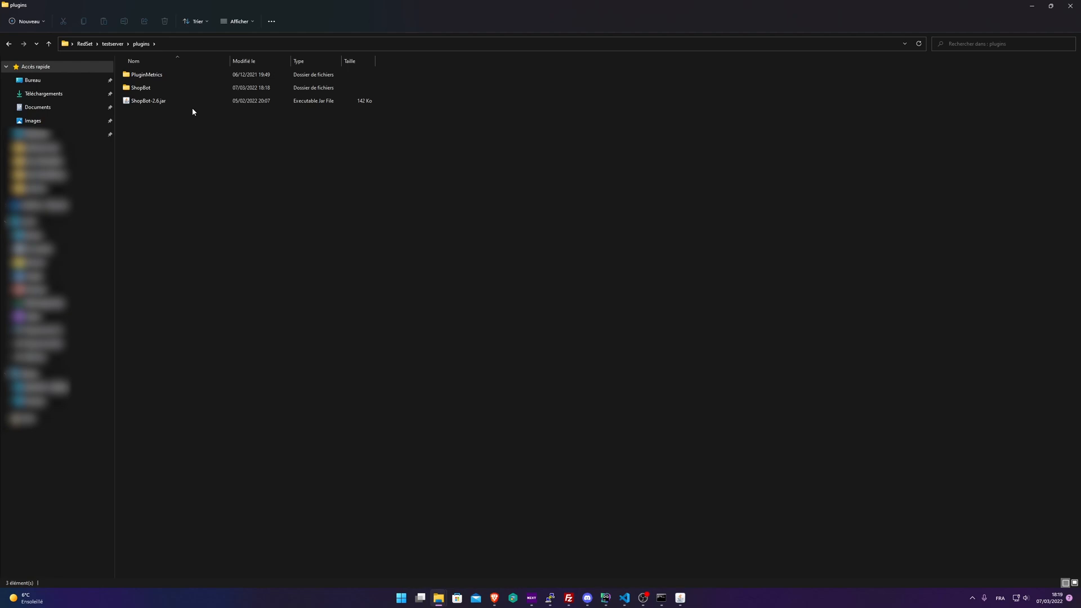
pyautogui.doubleClick(141, 88)
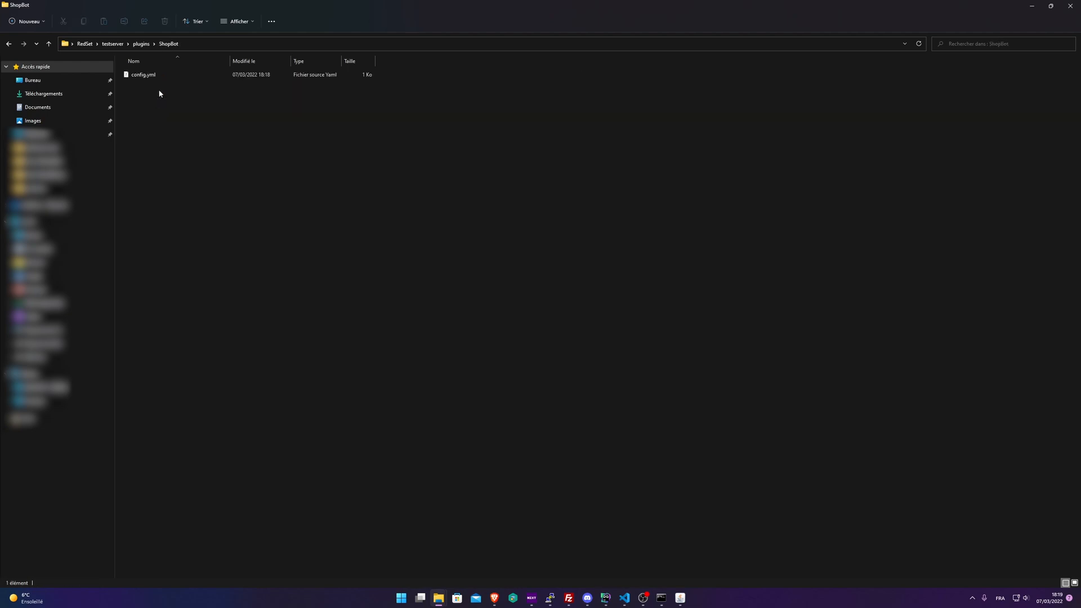
pyautogui.moveTo(143, 74)
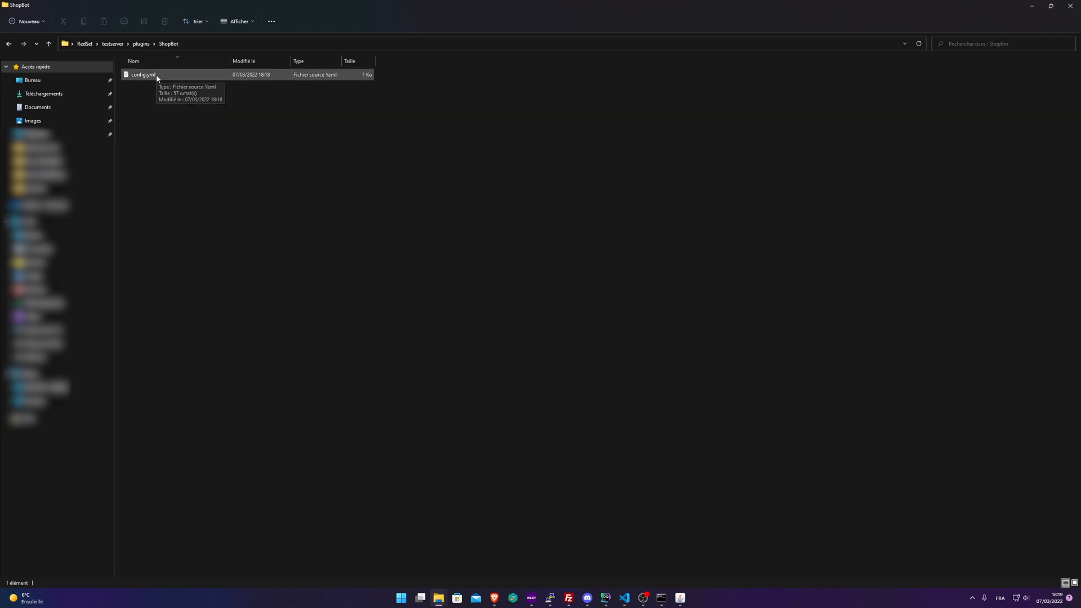
pyautogui.doubleClick(142, 74)
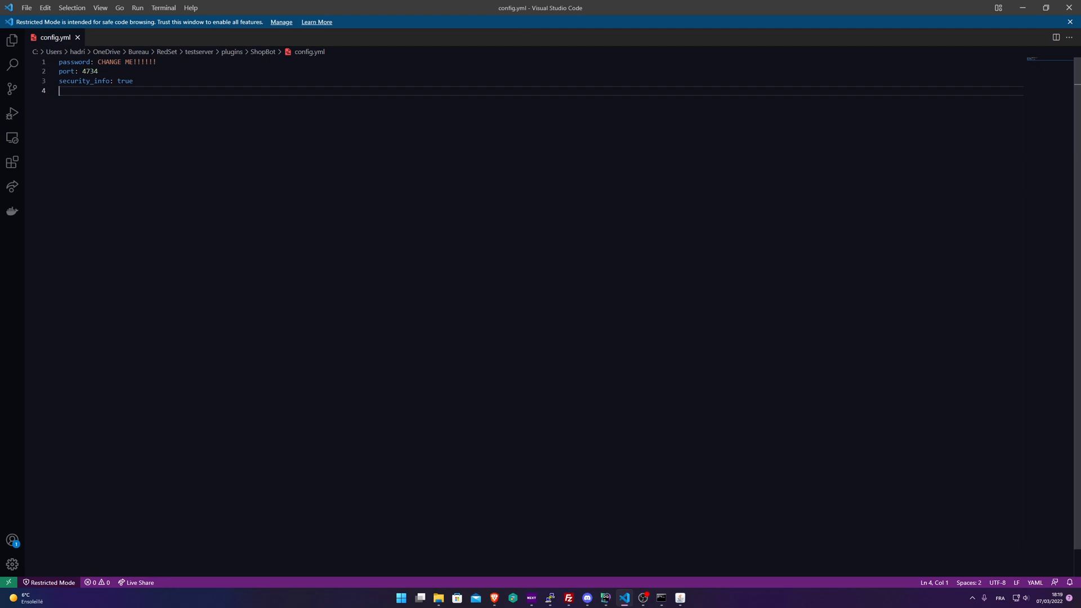
pyautogui.click(67, 70)
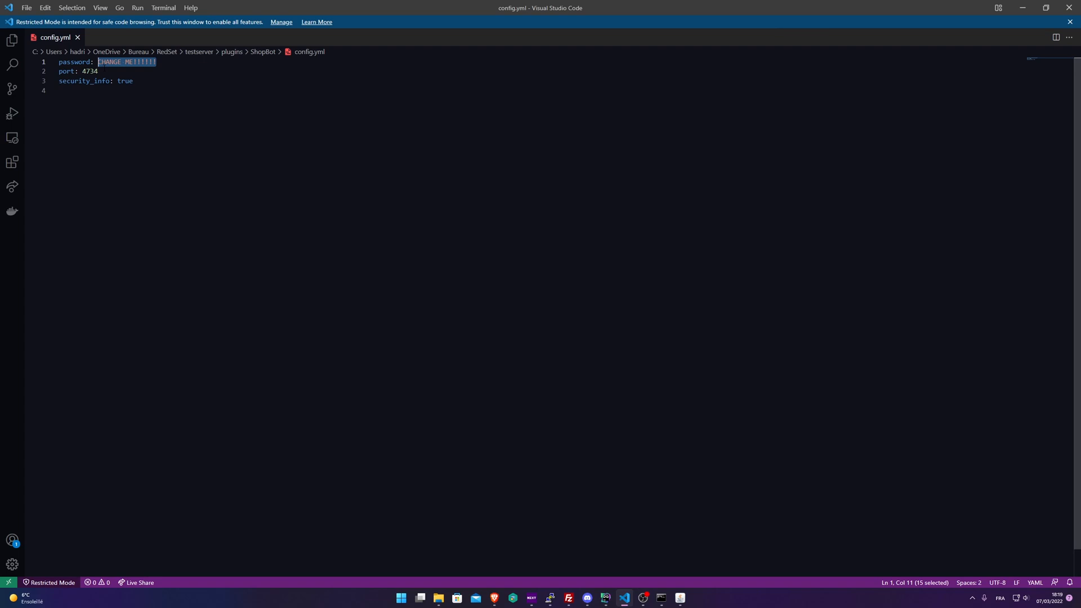
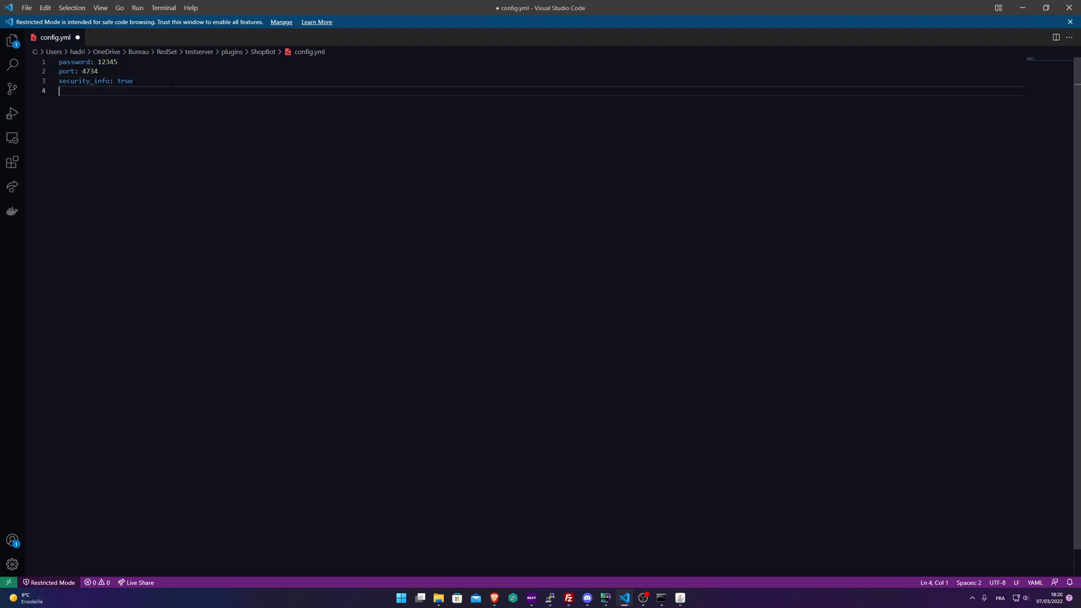
pyautogui.press('ctrl+s')
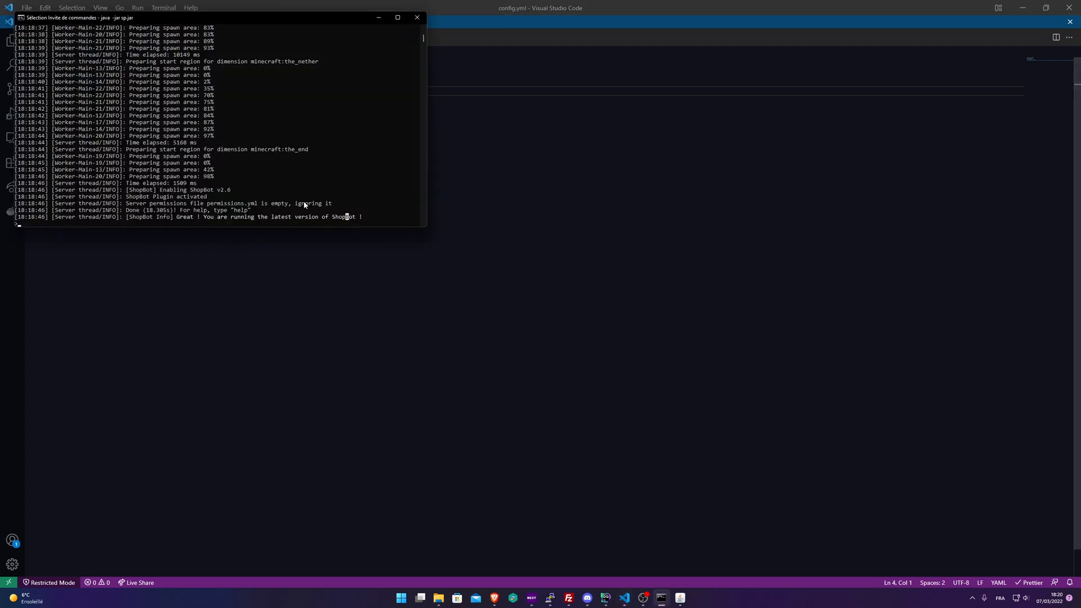
# Enter 'stop' in the server console to stop the Minecraft server.
pyautogui.write('stop')
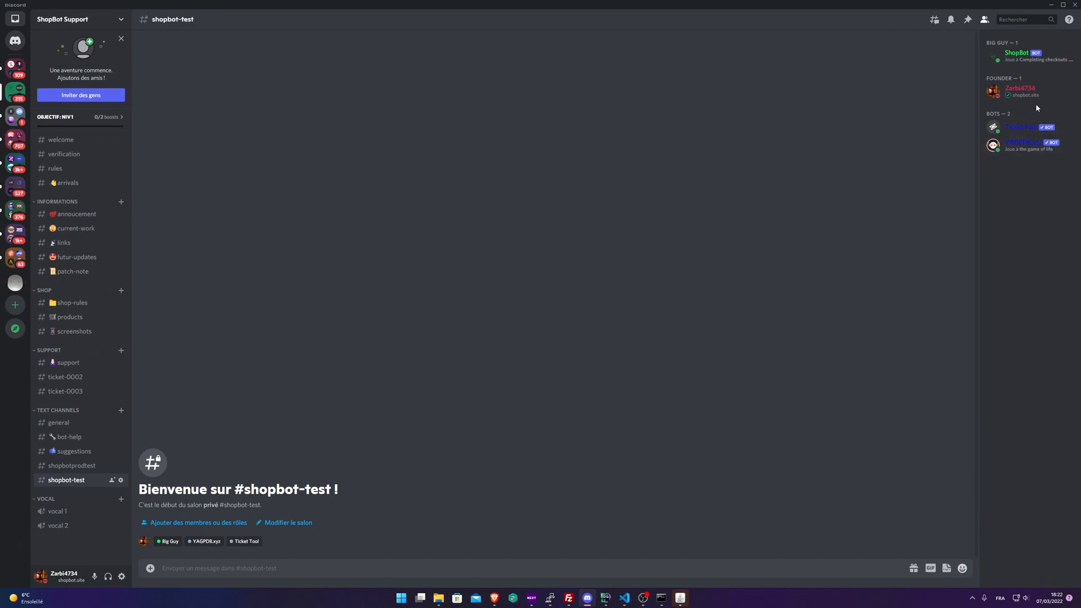
# Start /testminecraftconnection in #shopbot-test and fill serverip with the server IP on port 4734.
pyautogui.click(1018, 88)
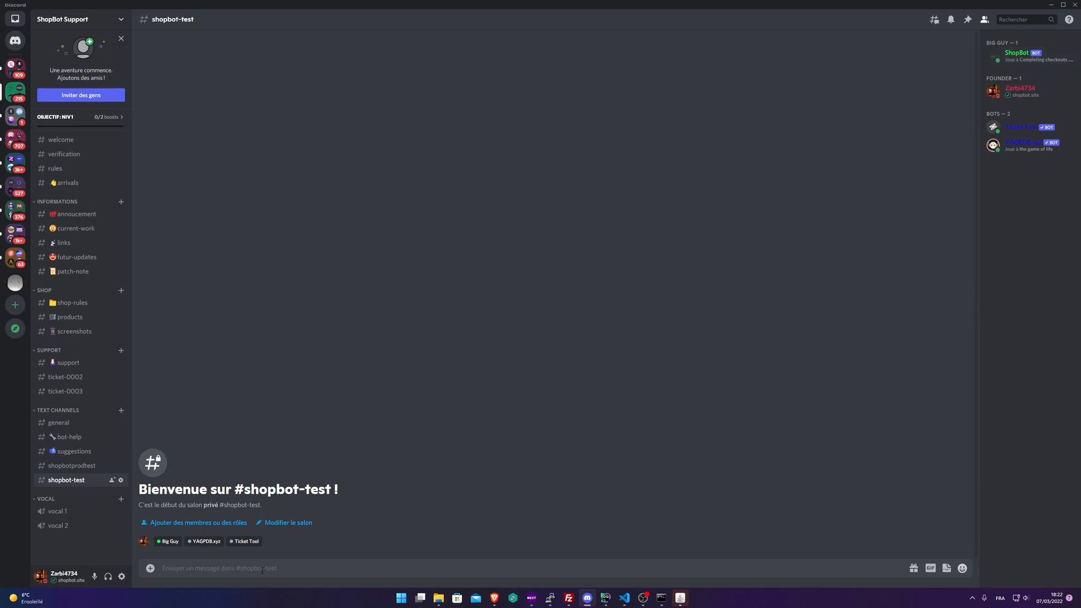
pyautogui.moveTo(435, 494)
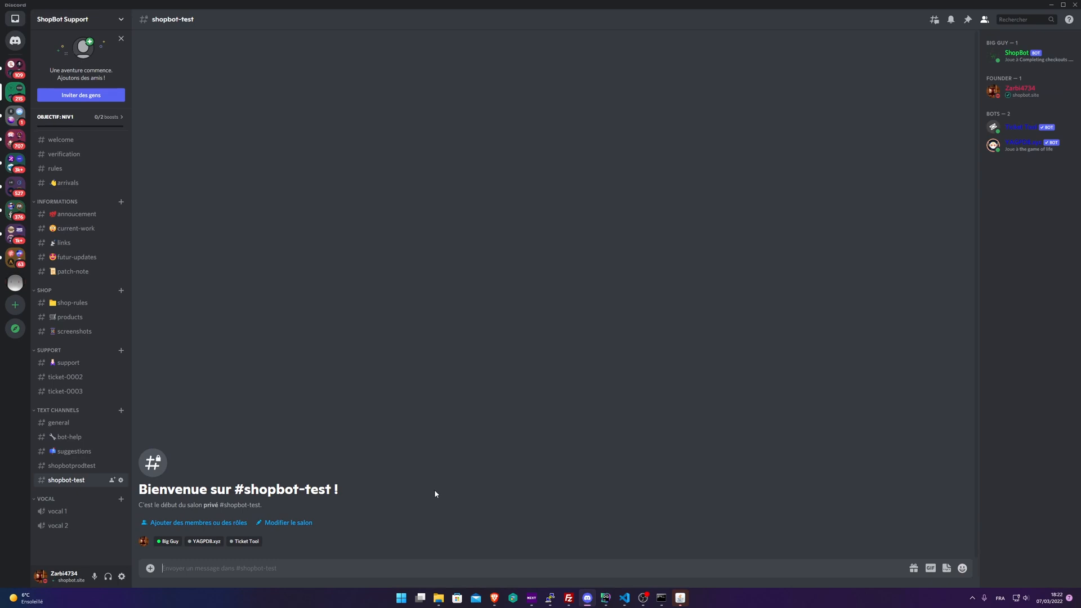
pyautogui.write('/test')
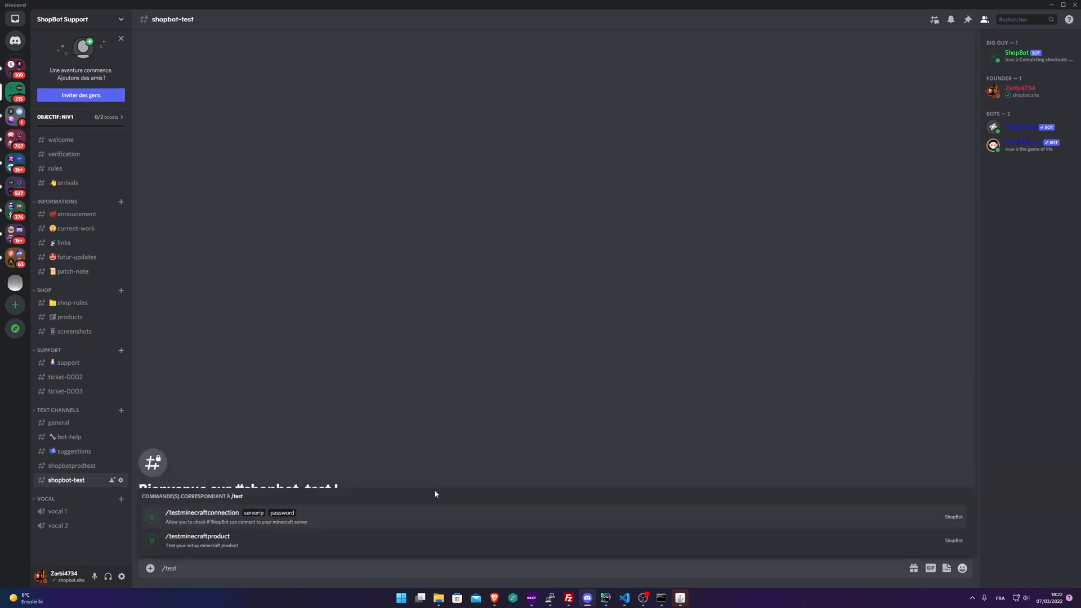
pyautogui.click(203, 512)
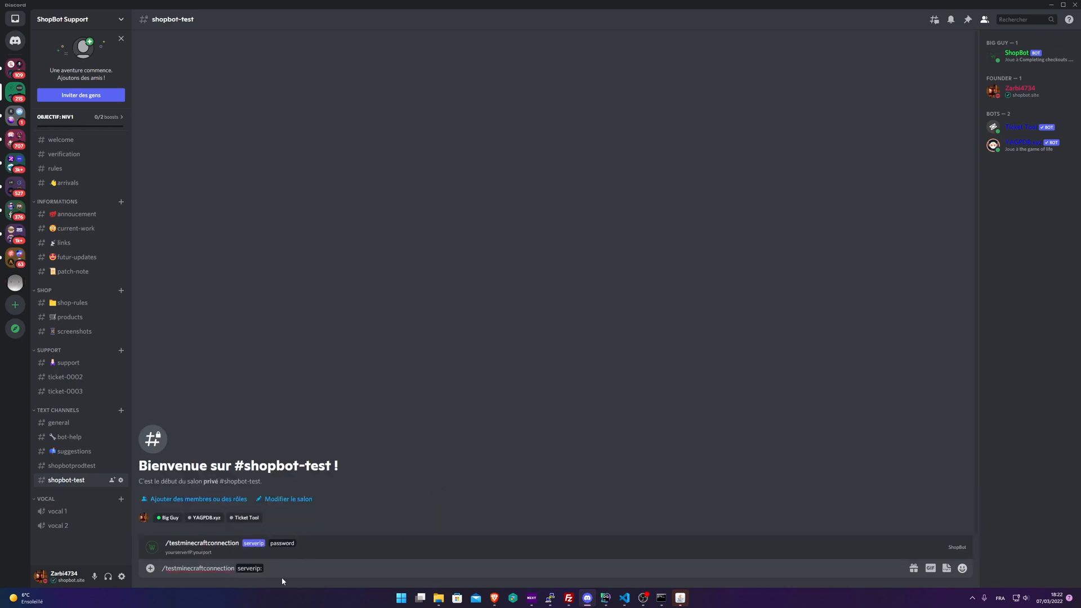
pyautogui.write('86')
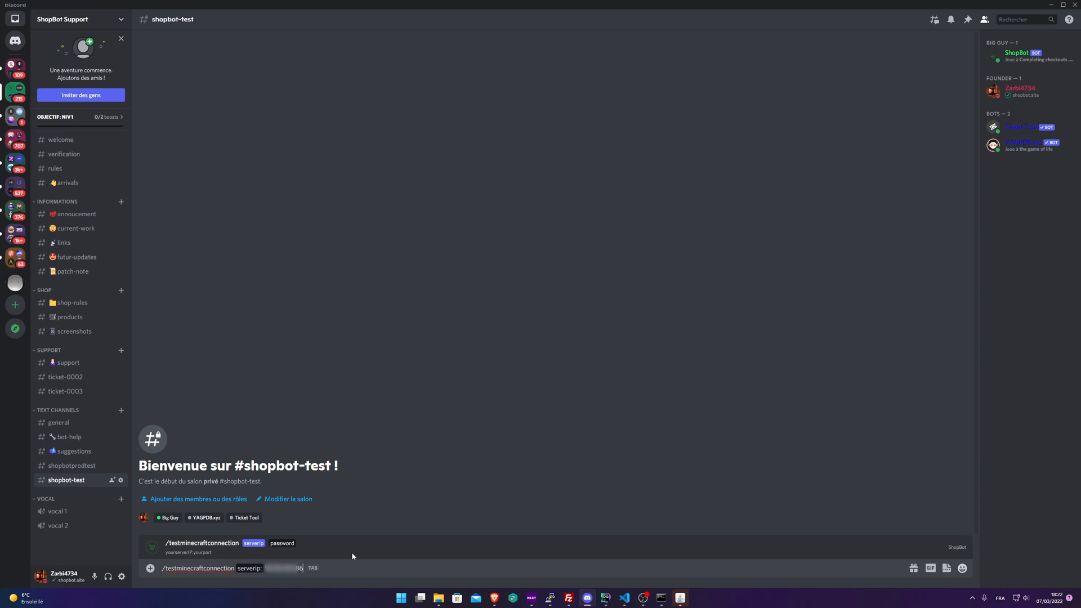
pyautogui.moveTo(357, 537)
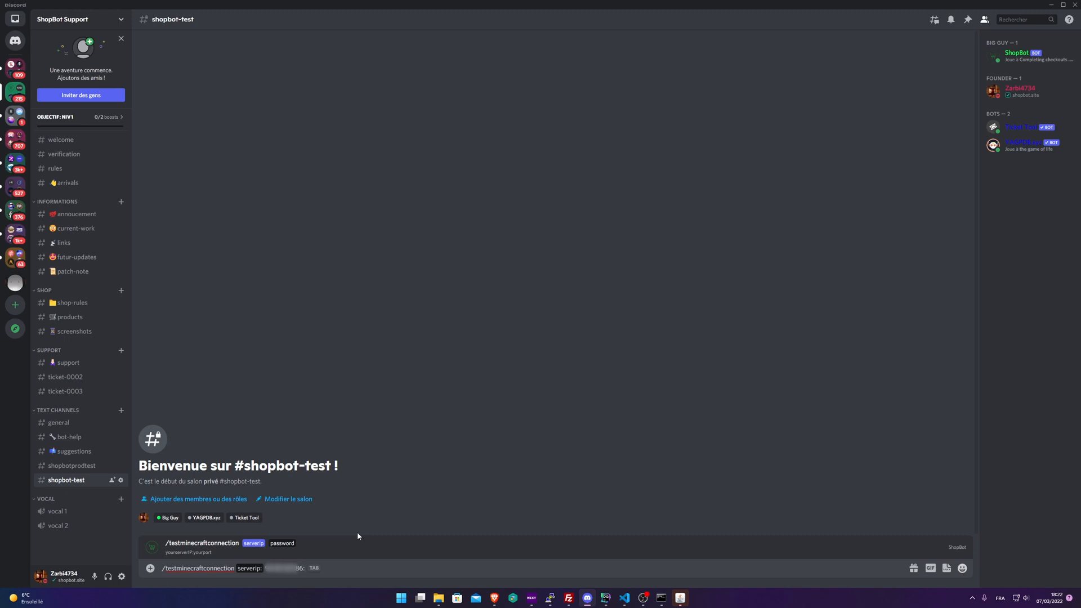
pyautogui.write('4734 password:')
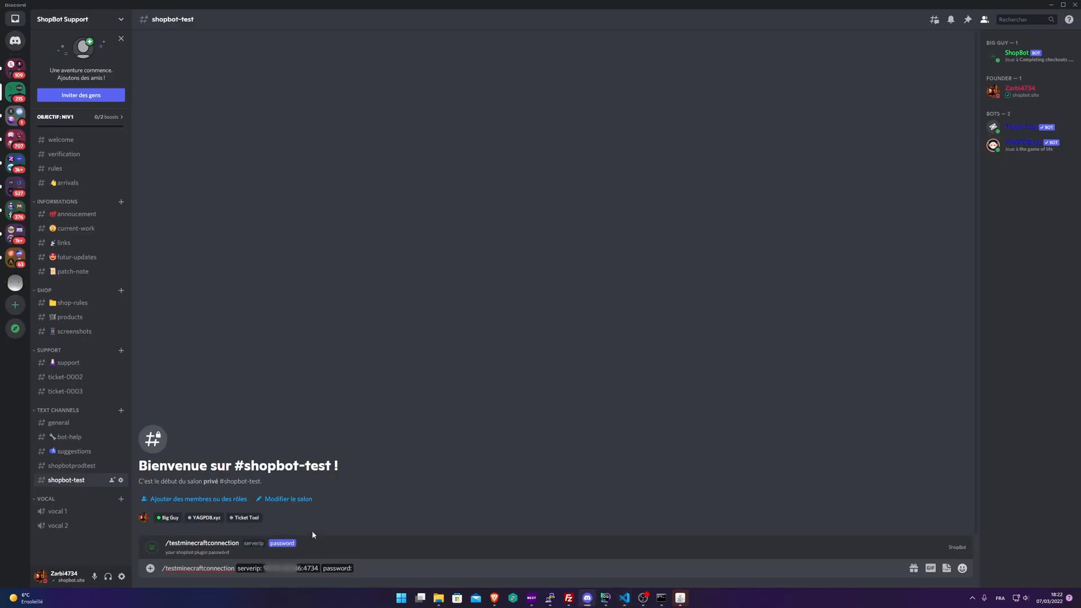
pyautogui.click(624, 598)
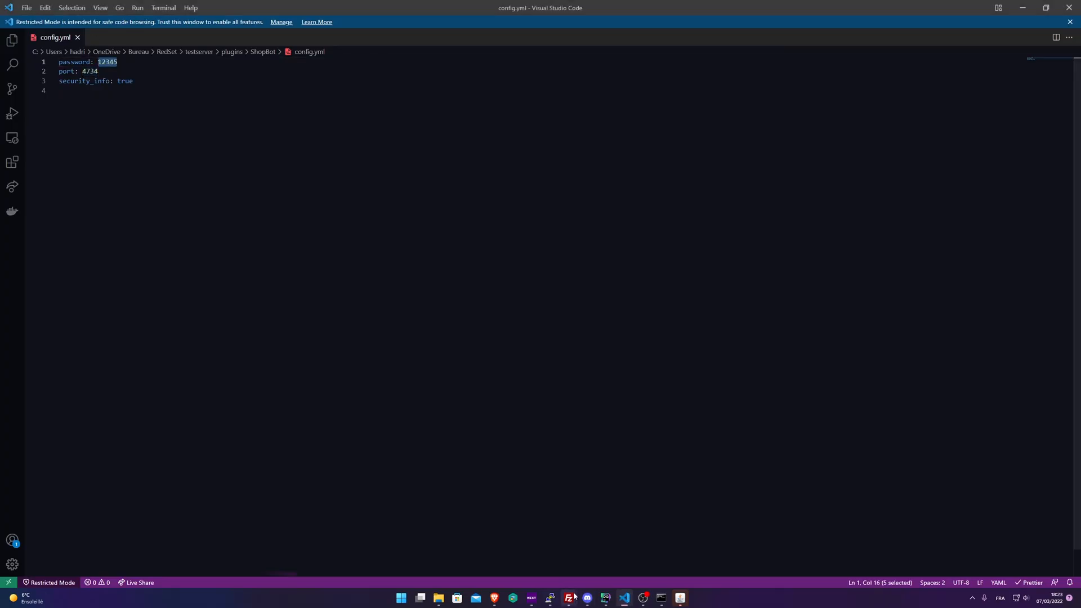
pyautogui.click(587, 598)
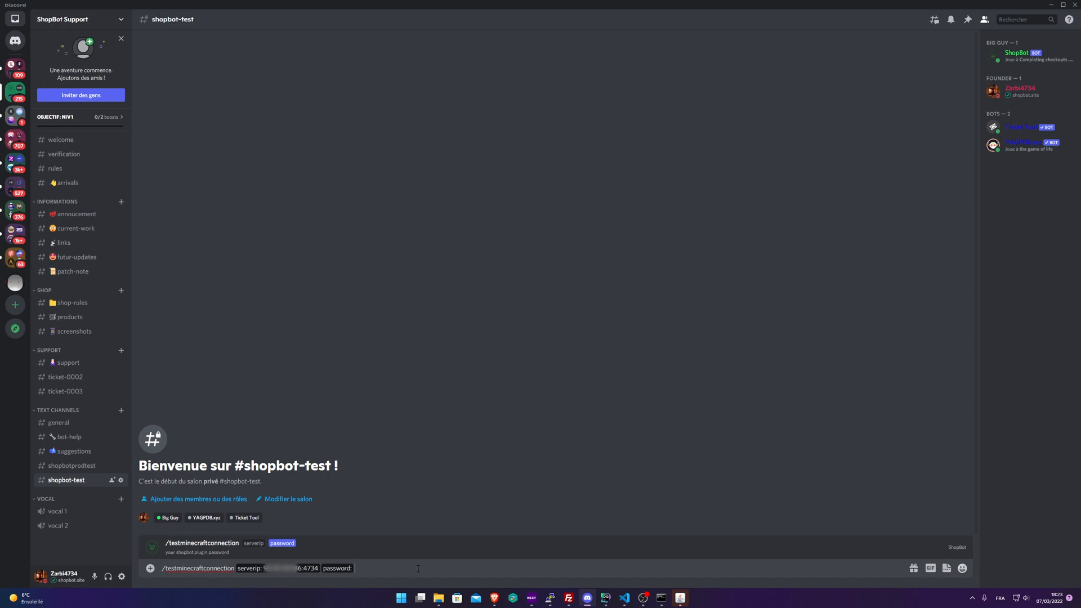
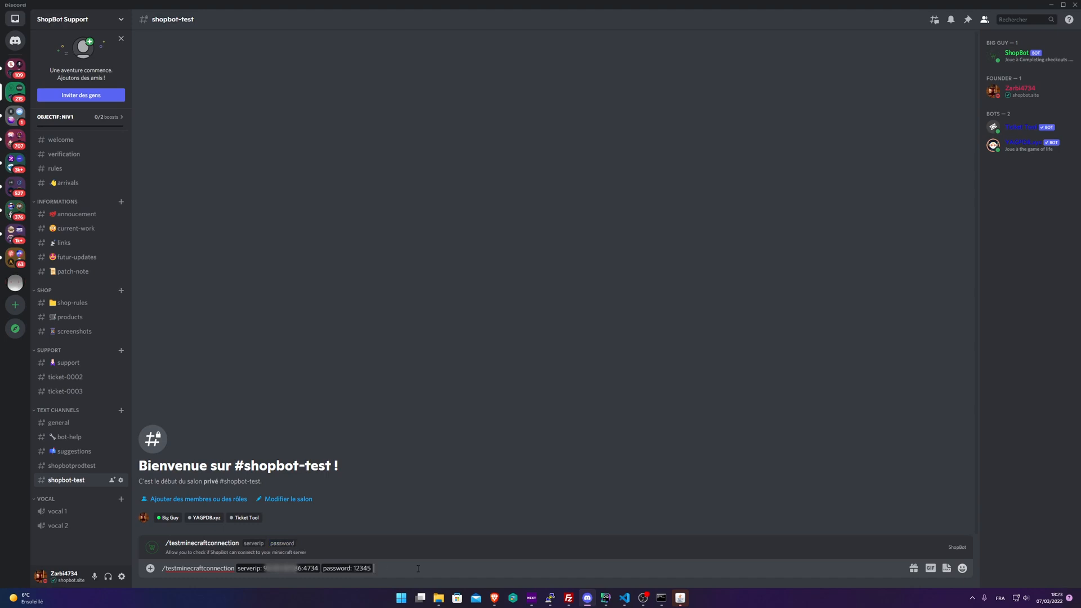
pyautogui.press('enter')
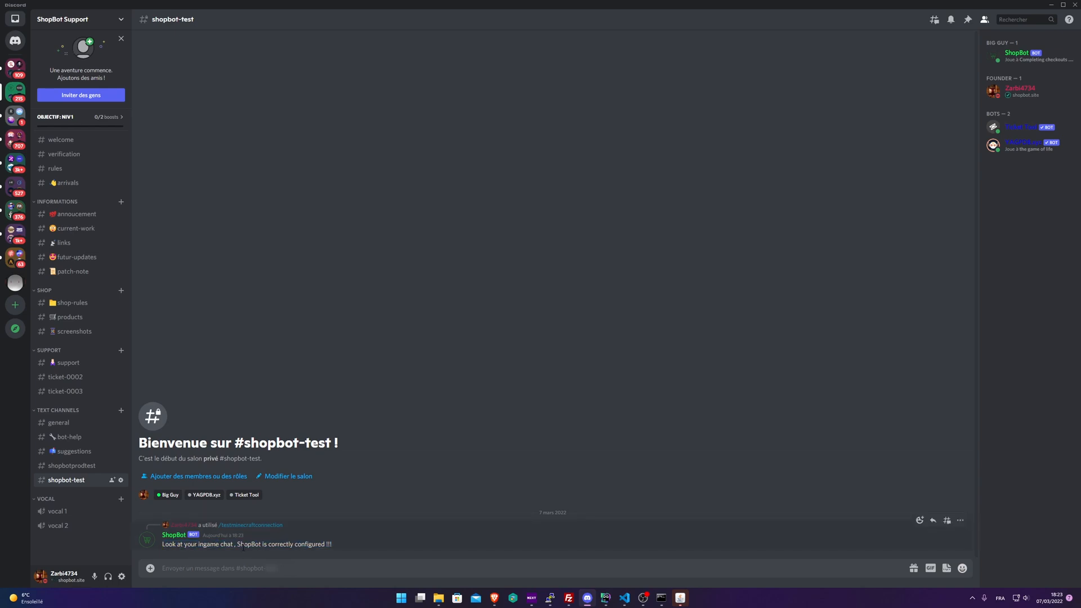
pyautogui.moveTo(236, 544); pyautogui.dragTo(334, 544)
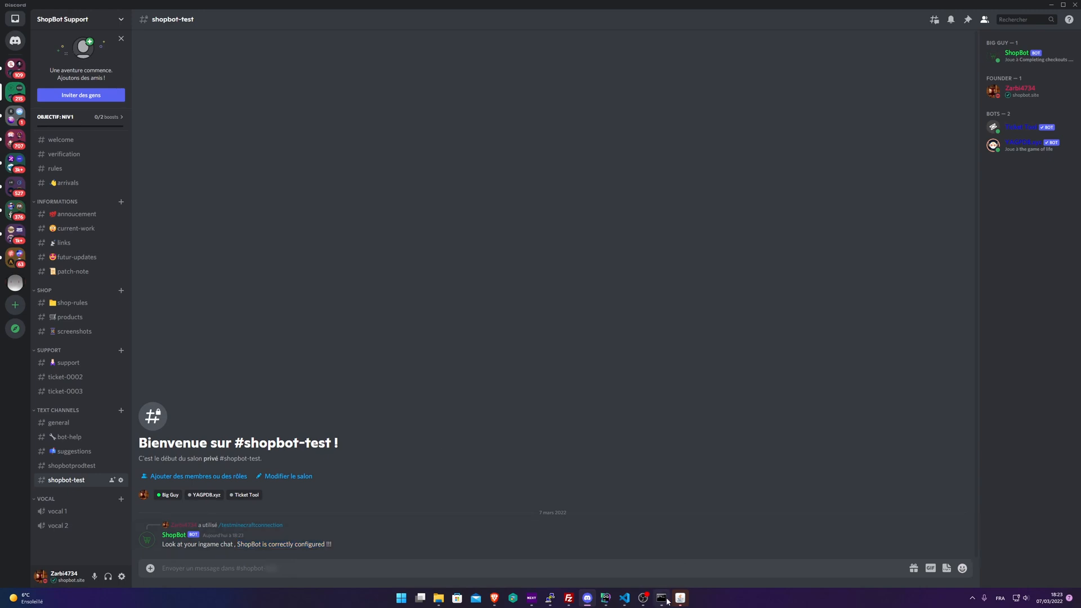
pyautogui.click(660, 597)
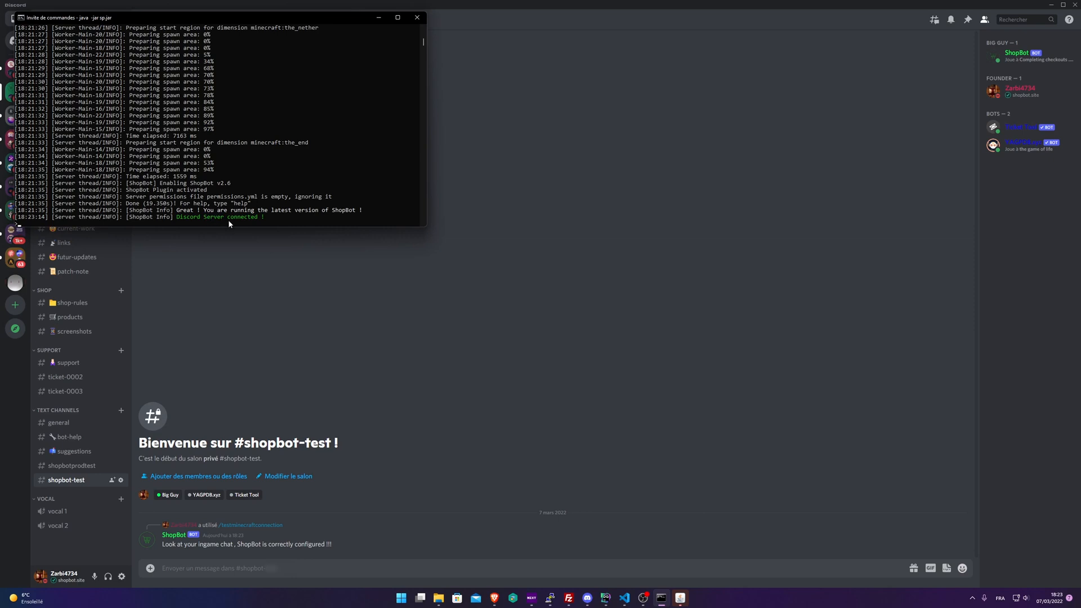
pyautogui.moveTo(293, 178)
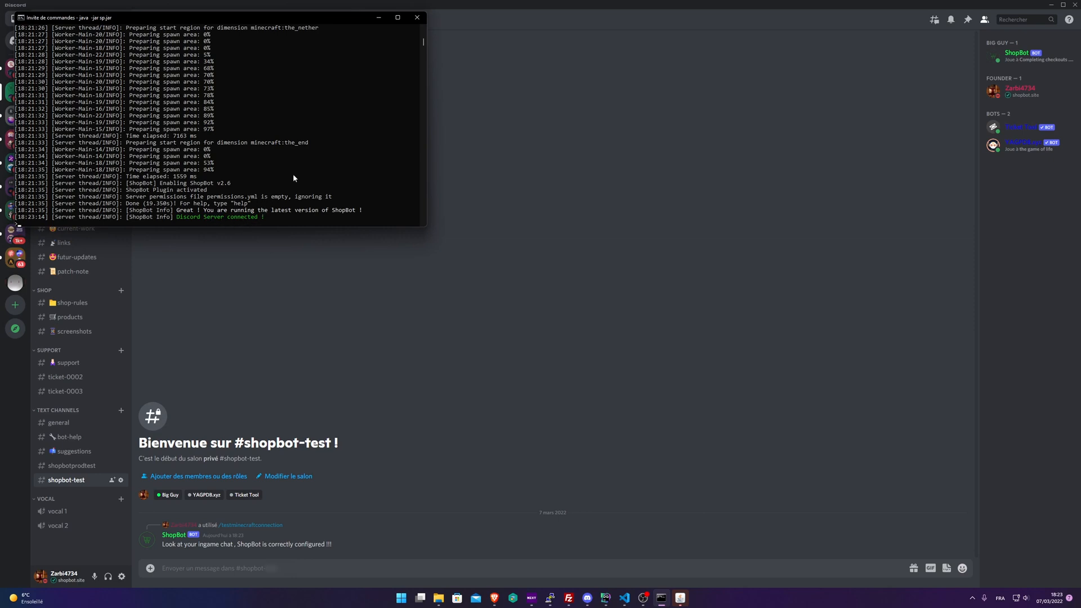
pyautogui.moveTo(368, 216)
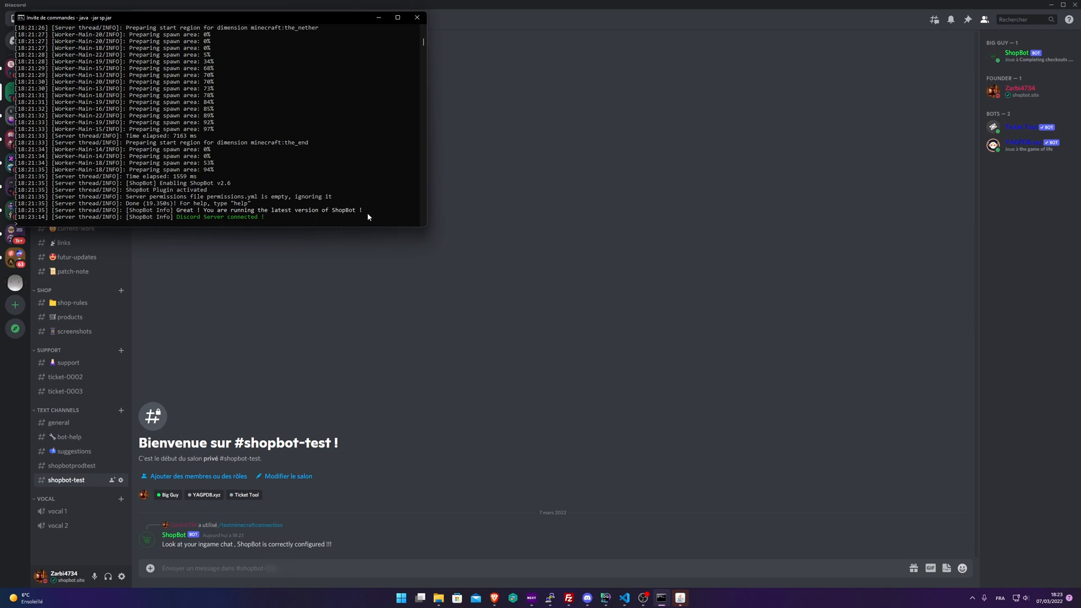
pyautogui.moveTo(299, 533)
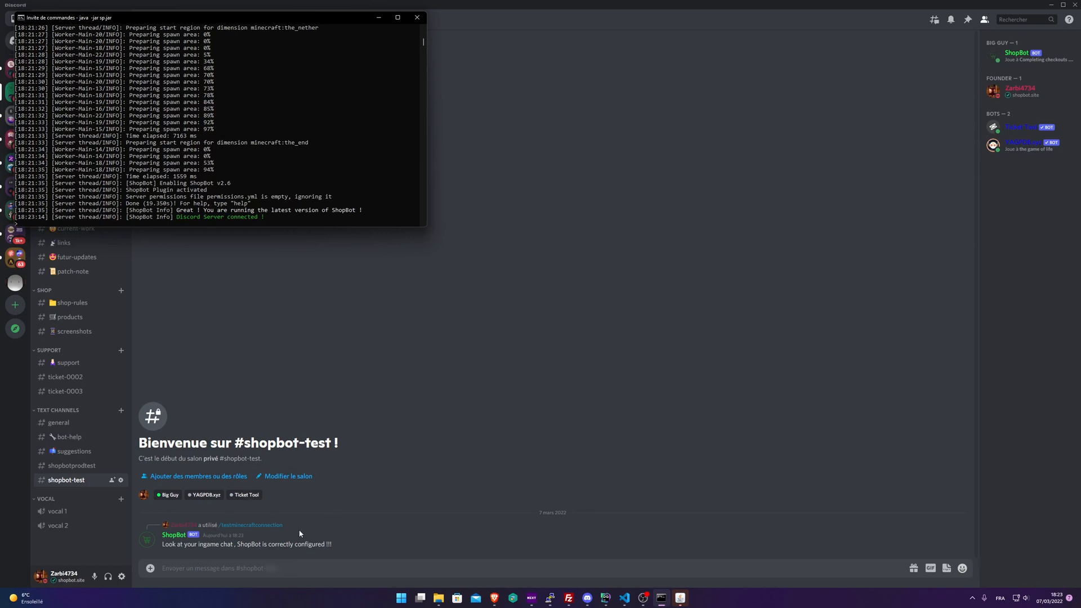
pyautogui.moveTo(133, 244)
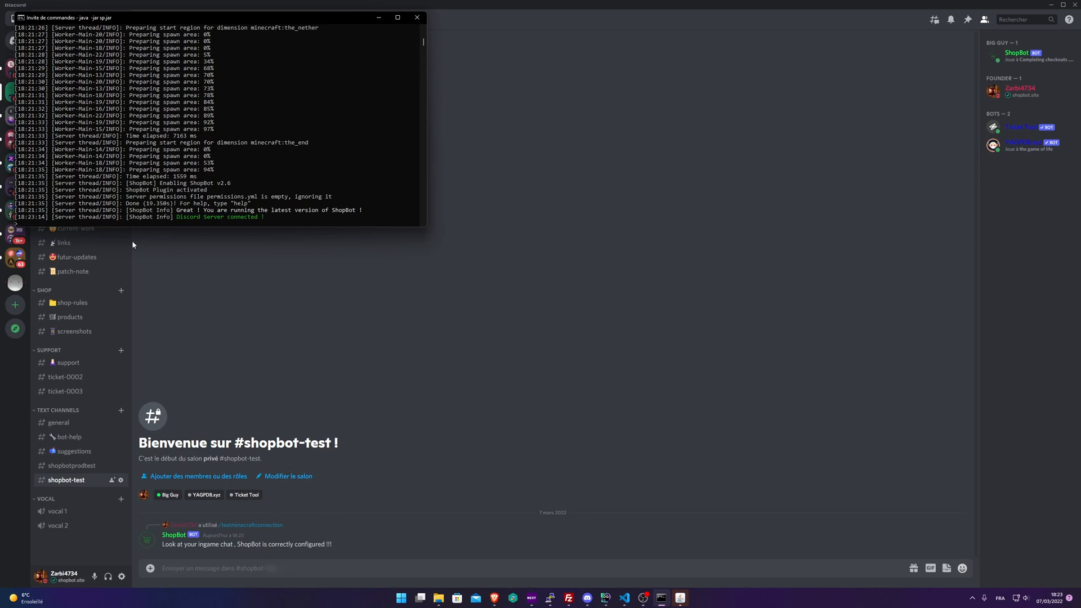
pyautogui.moveTo(203, 277)
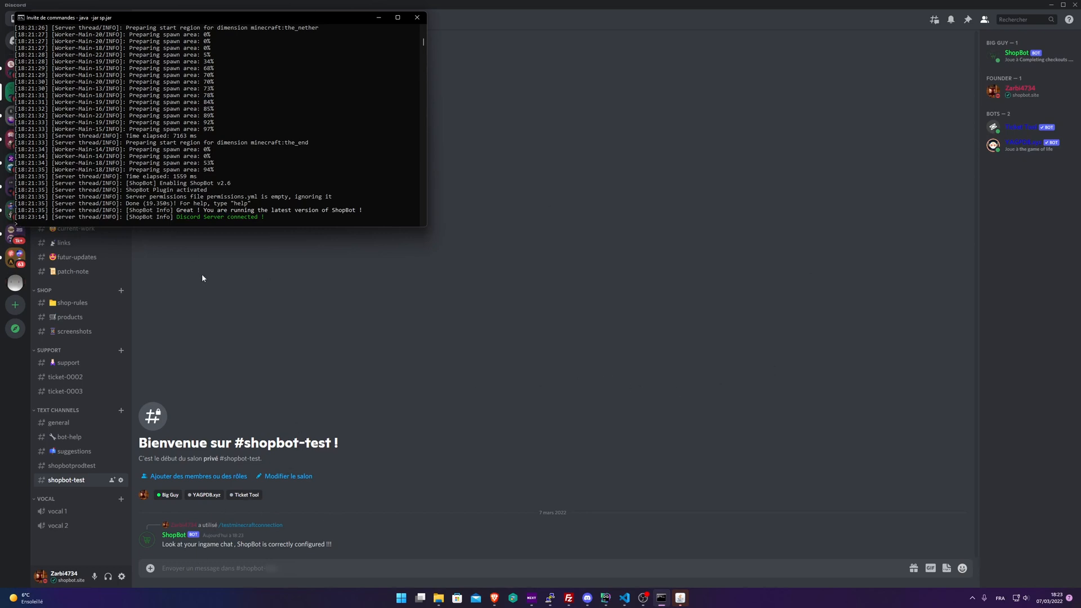
pyautogui.moveTo(312, 185)
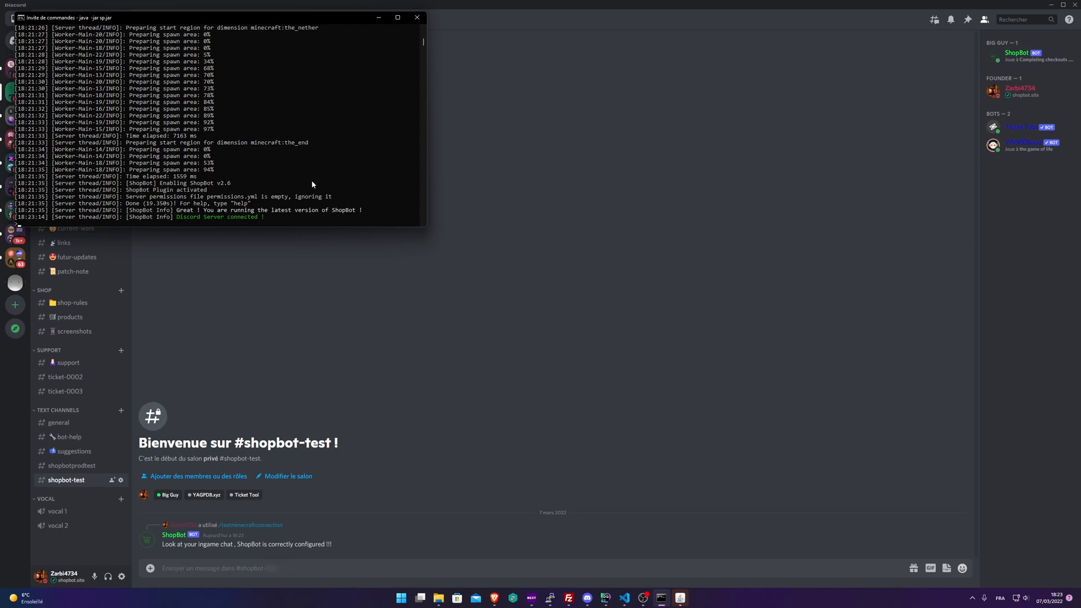
pyautogui.moveTo(737, 281)
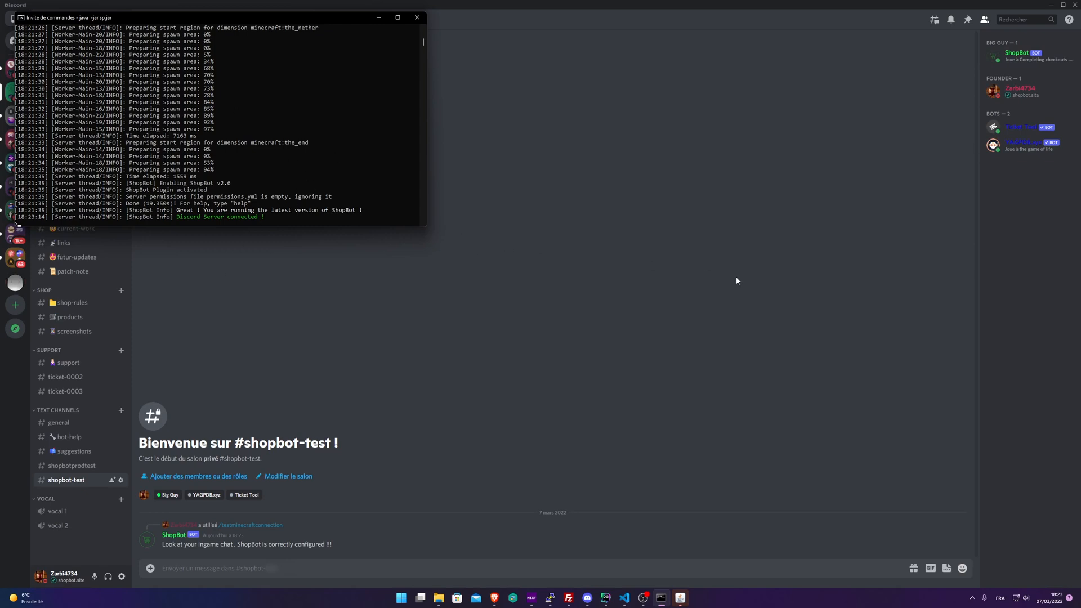
pyautogui.moveTo(620, 278)
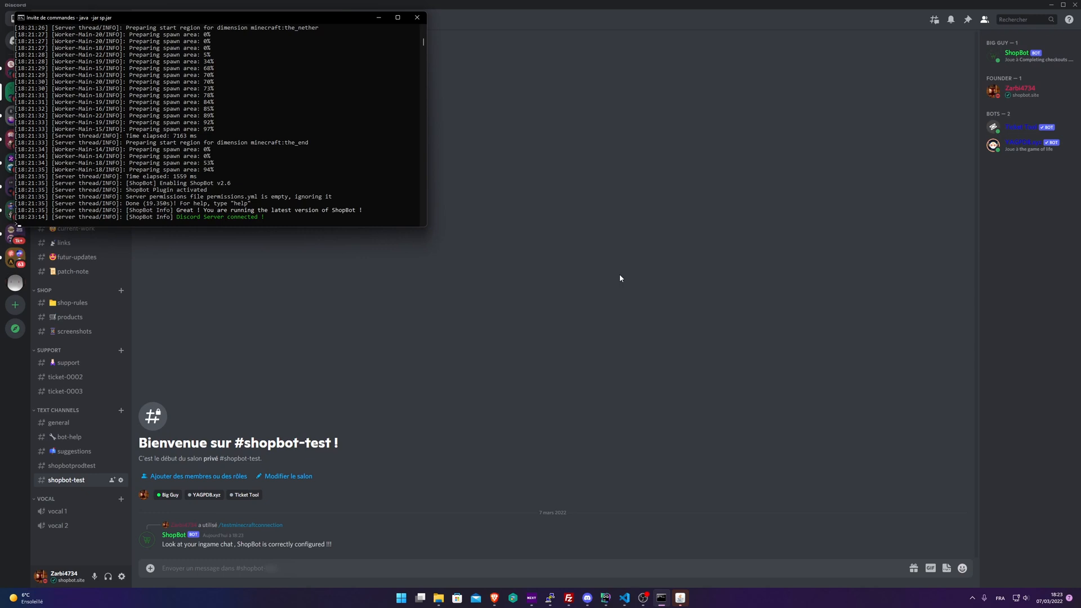